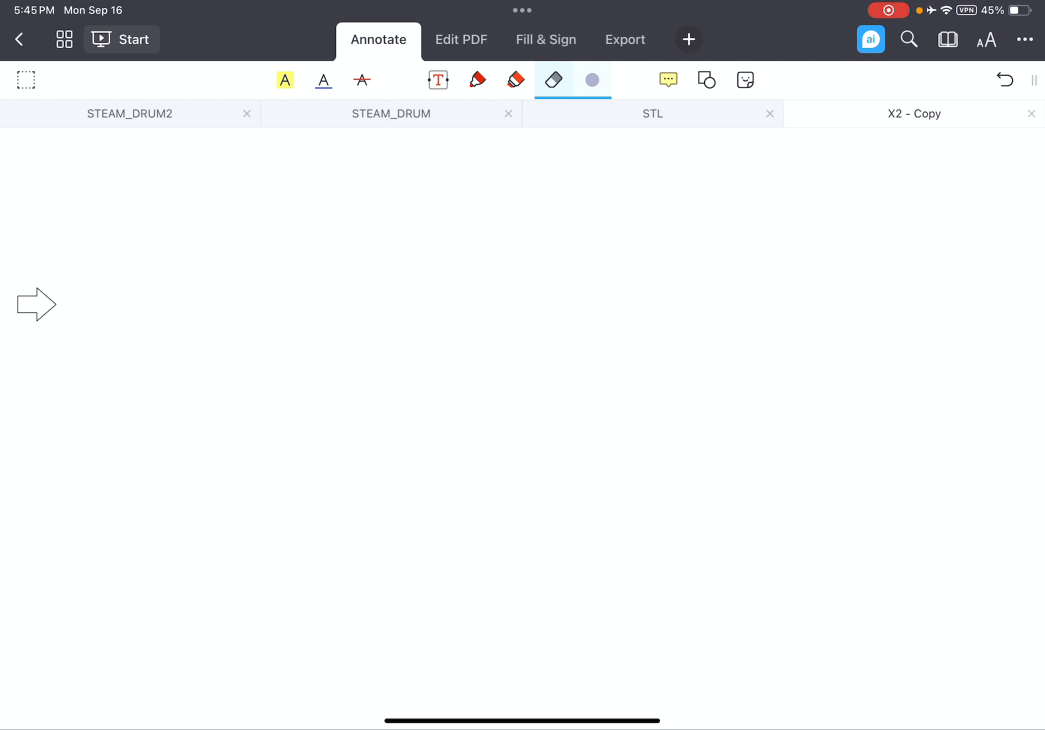
Pen the handwritten title "How to Calculate PID" and move to the next blank page.
click(515, 79)
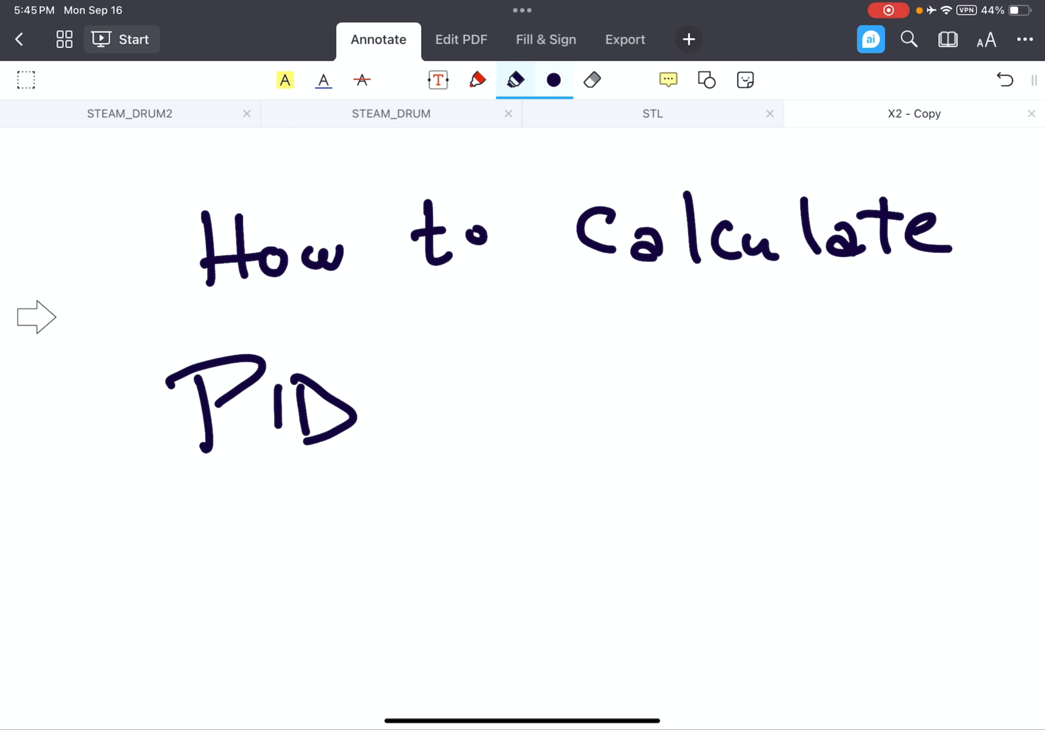
click(497, 80)
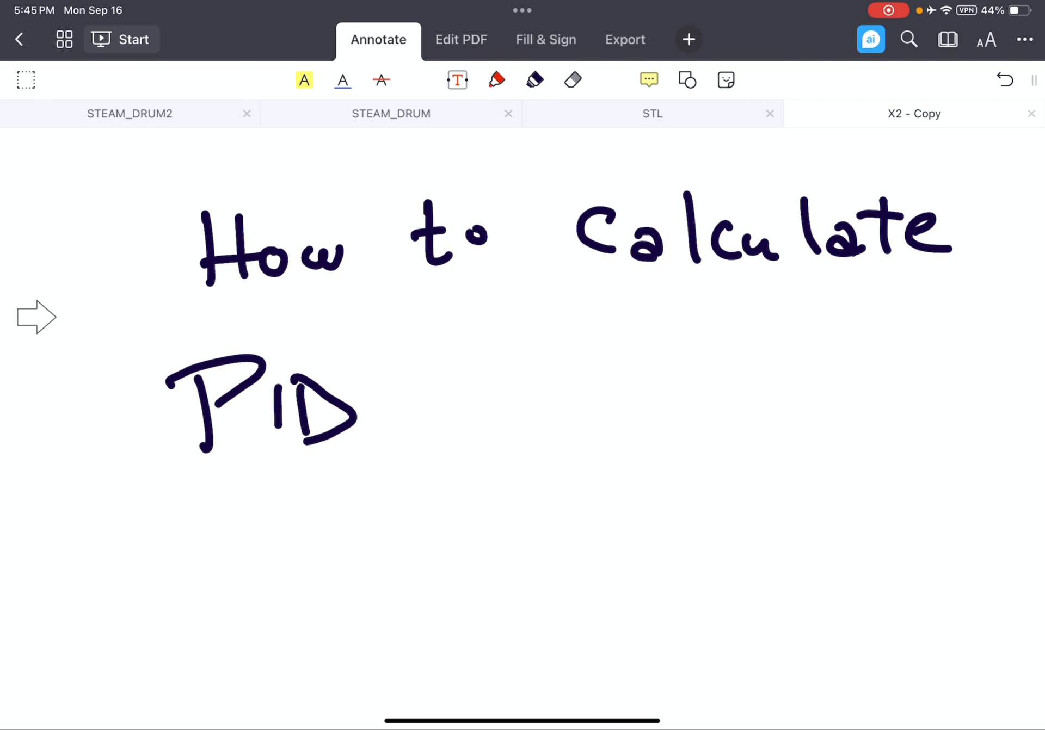
click(534, 80)
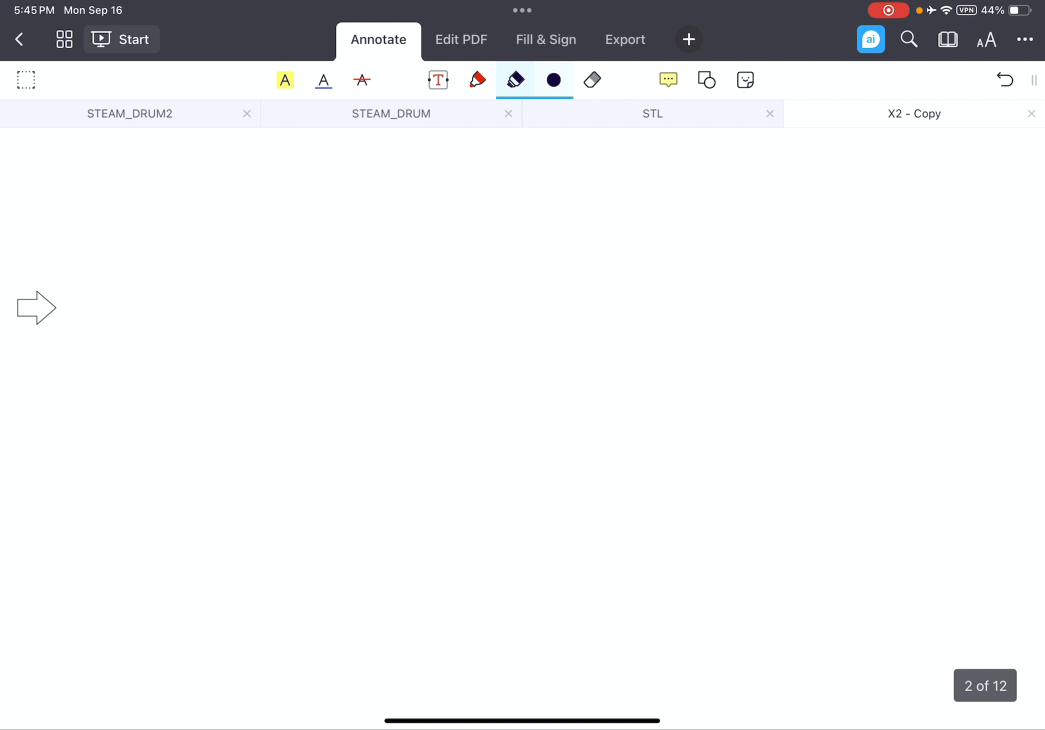
Draw Sp and PV into a minus junction, 'er' into a box with red axes and 'Gai', and a black output line.
scroll(down, 3)
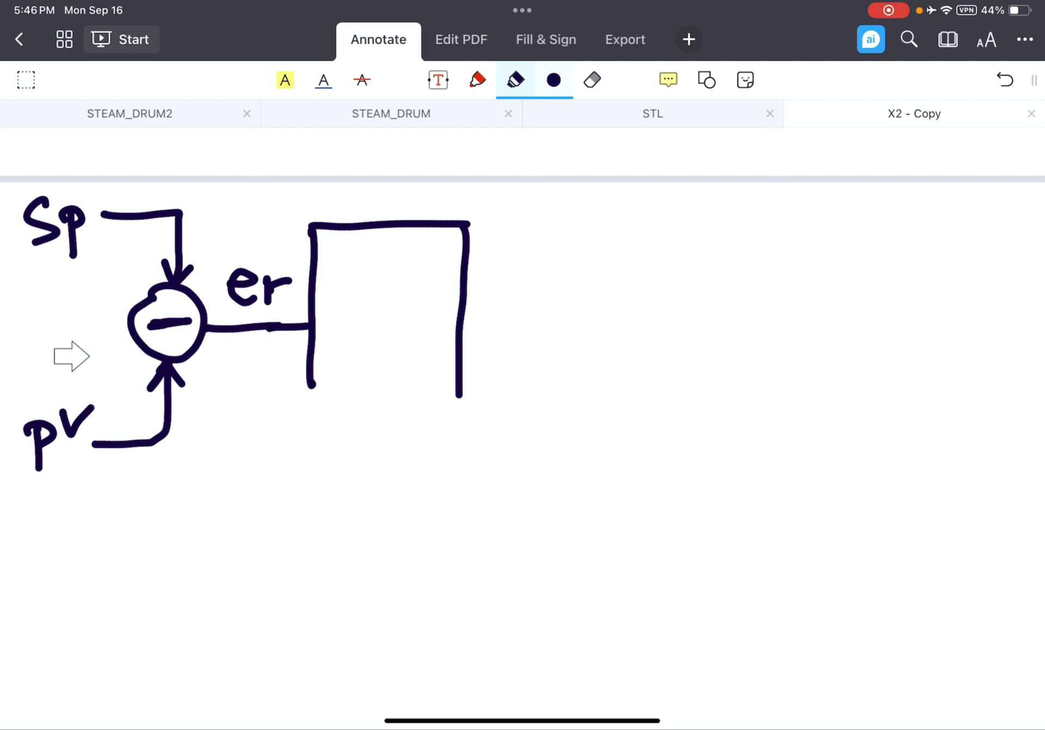
click(554, 79)
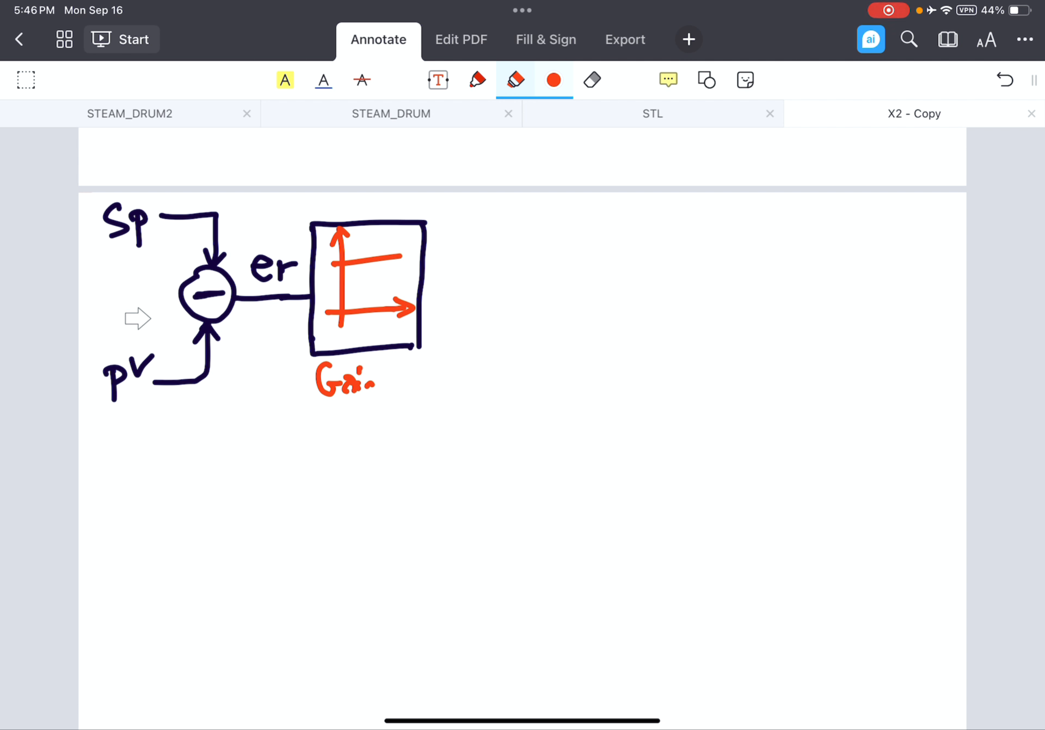
click(514, 80)
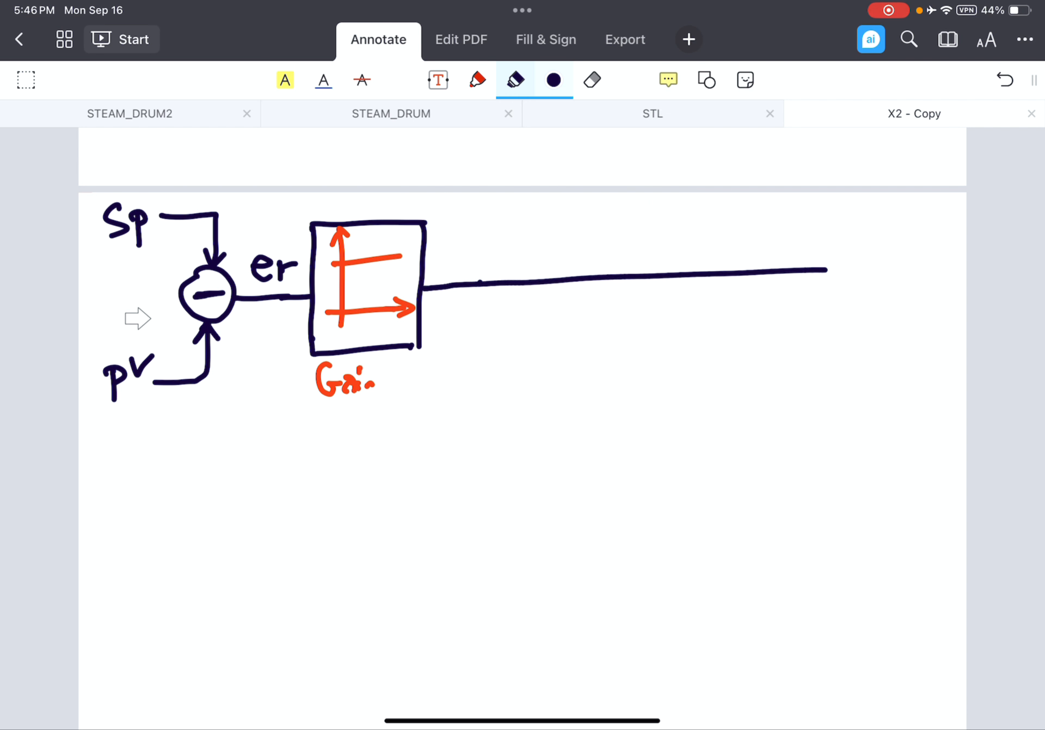
Draw a branch dot, vertical line, + circle and a second box, with a red ramp graph inside it.
click(479, 283)
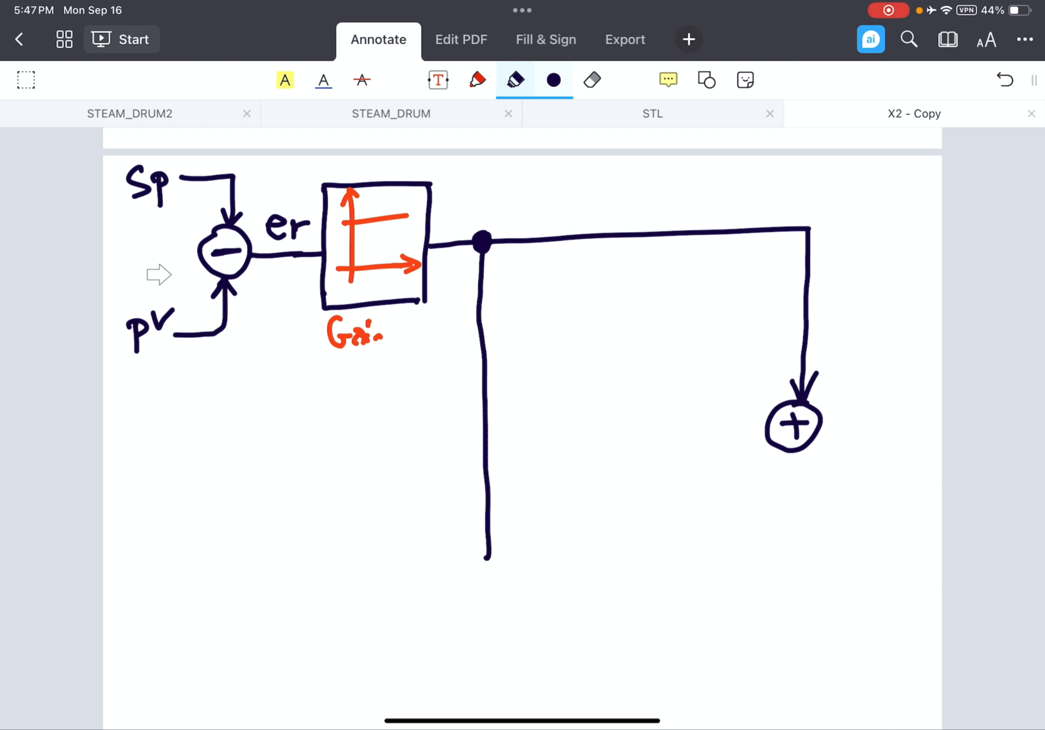
click(485, 442)
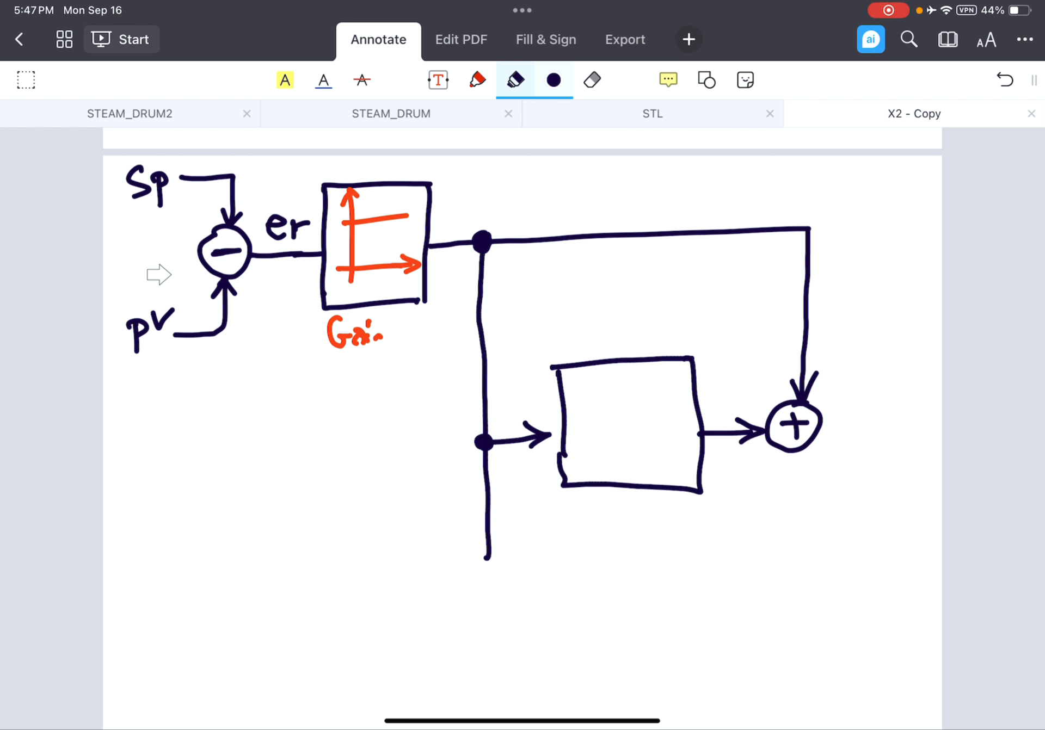
click(554, 79)
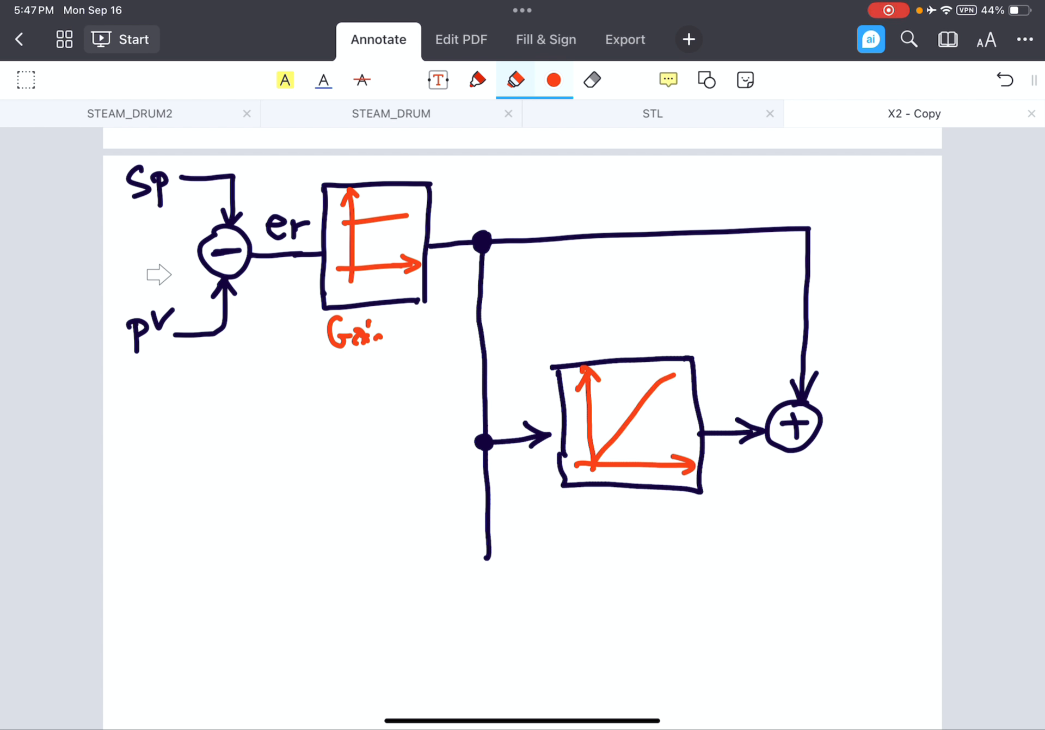
Draw a third box off the branch line wired to the + circle, with red axes inside.
click(552, 79)
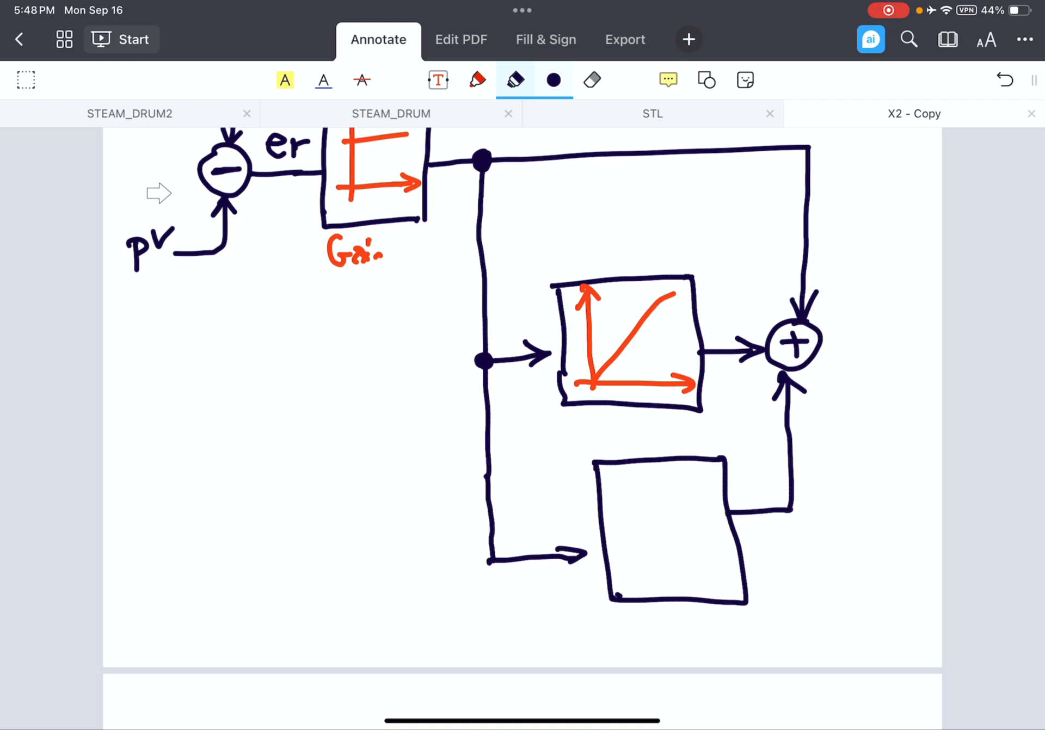
click(554, 80)
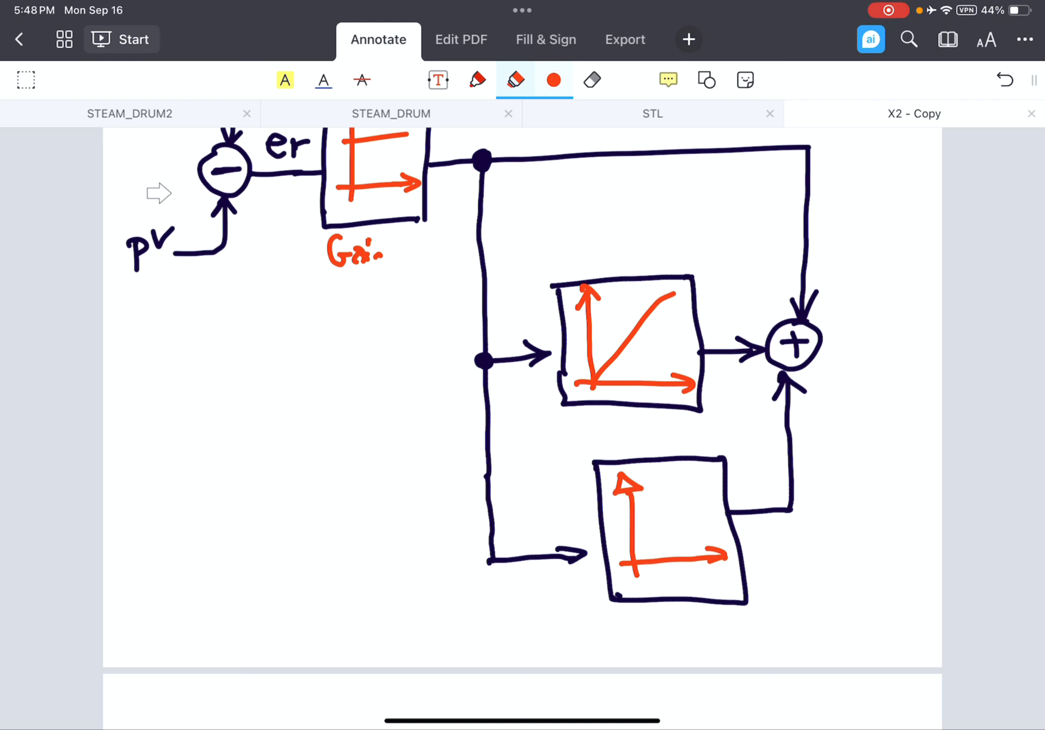
click(552, 79)
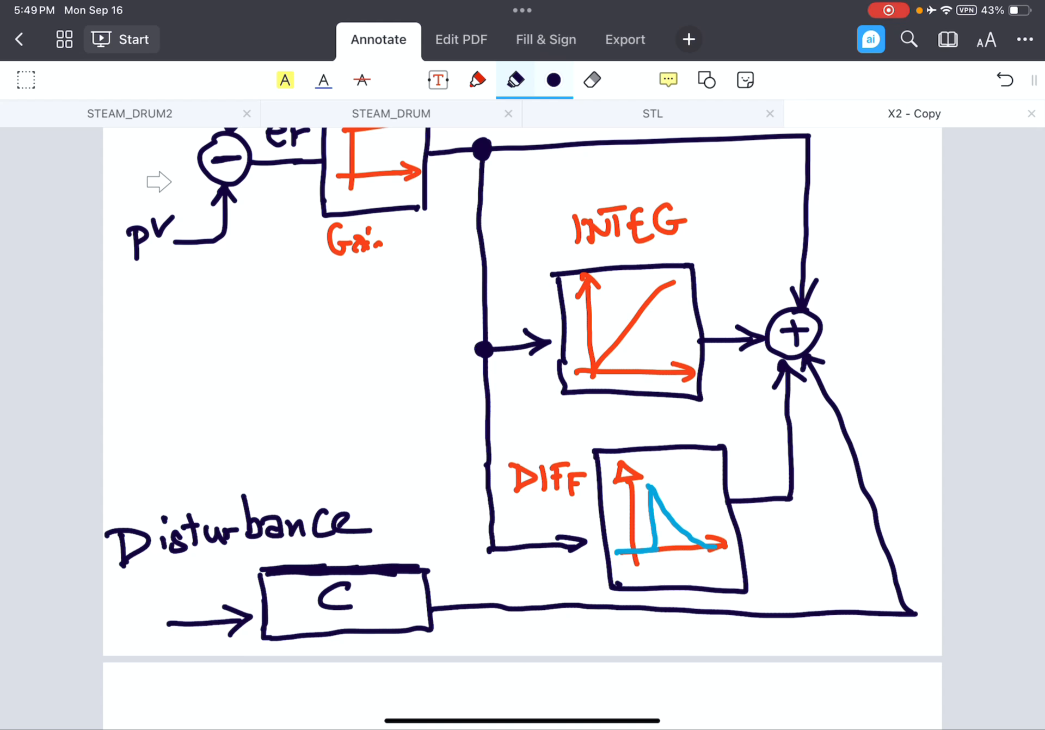
Write INTEG and DIFF, add a Disturbance input through a C box to the junction, and an output arrow.
click(553, 79)
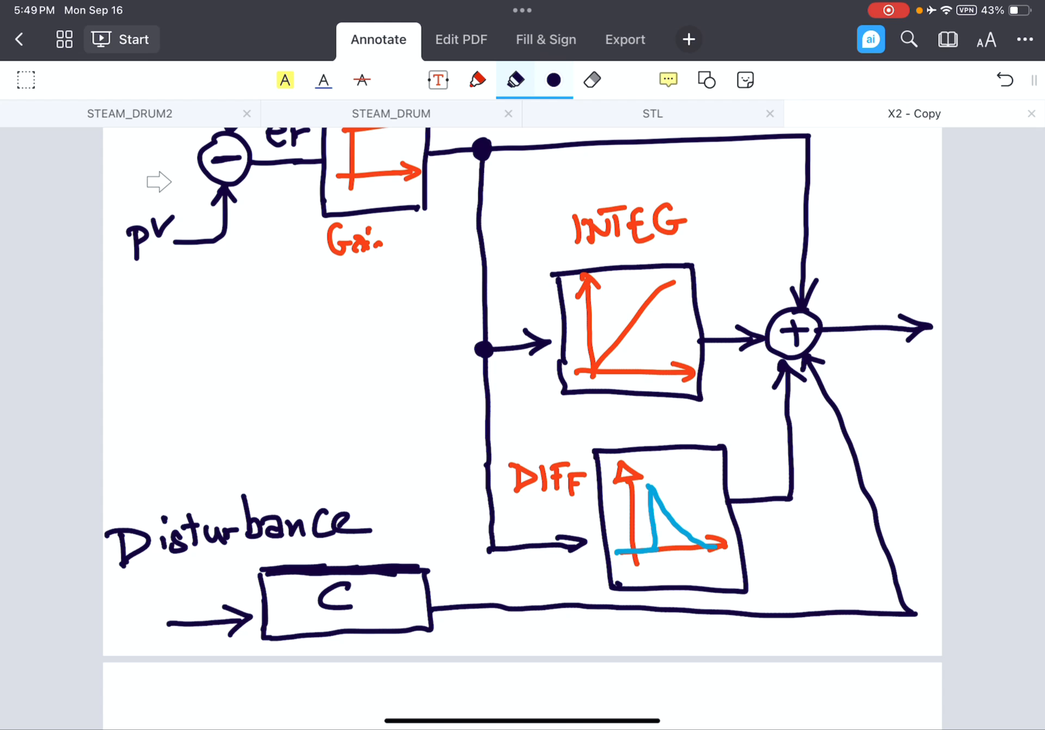
Write 'Control value' in thin purple beside the junction's output arrow.
click(477, 79)
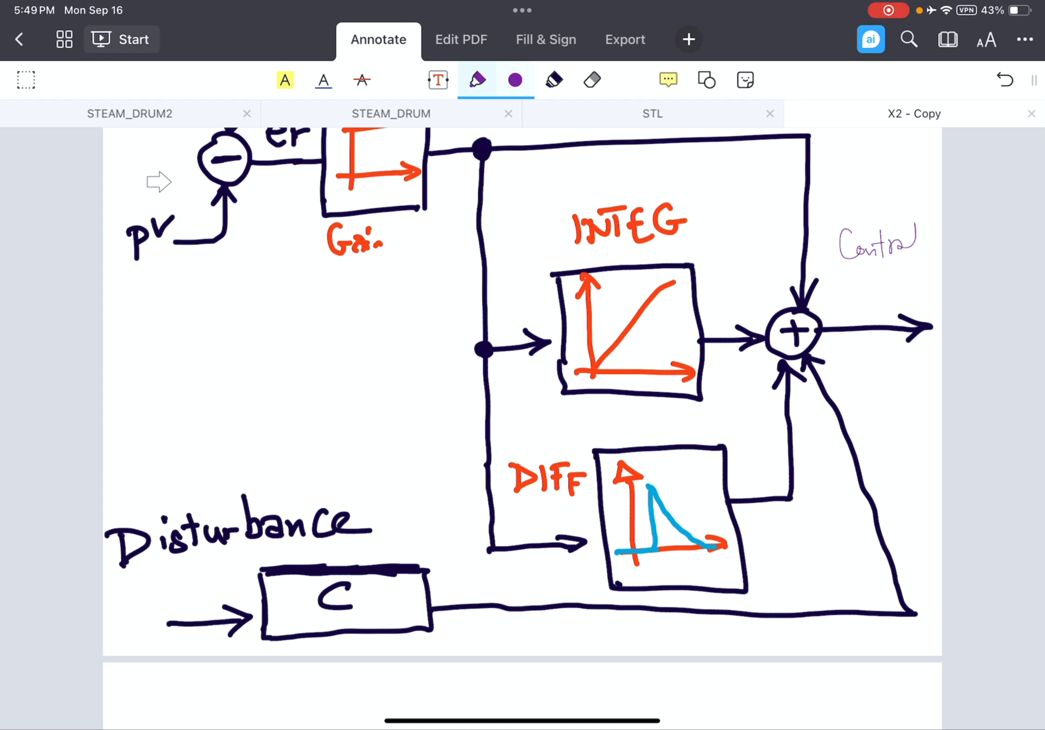
text(value)
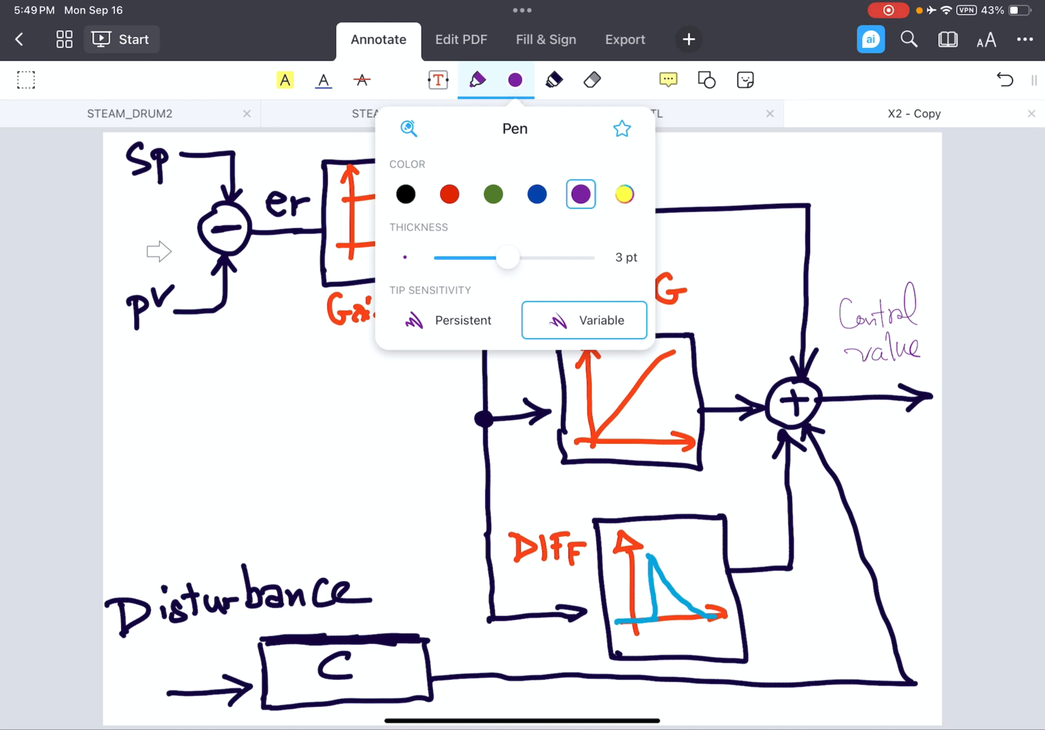
click(492, 194)
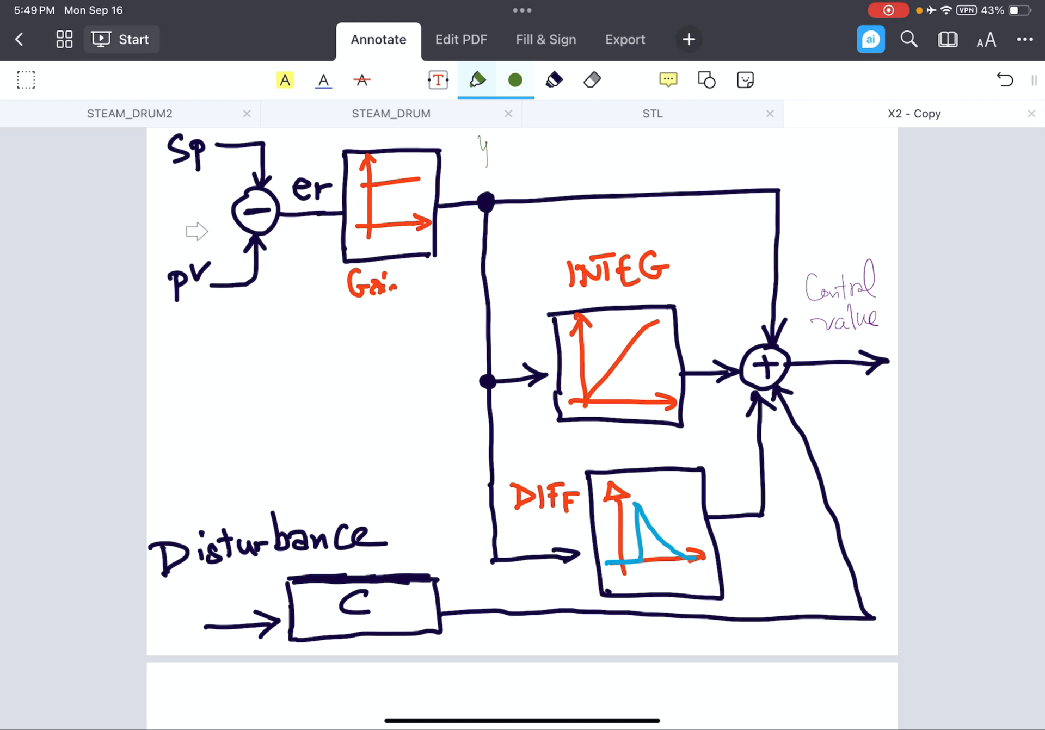
Erase a stray mark, label the branches y1, y2, y3 in green and write y1 = Gain(Sp−Pv) below.
click(515, 80)
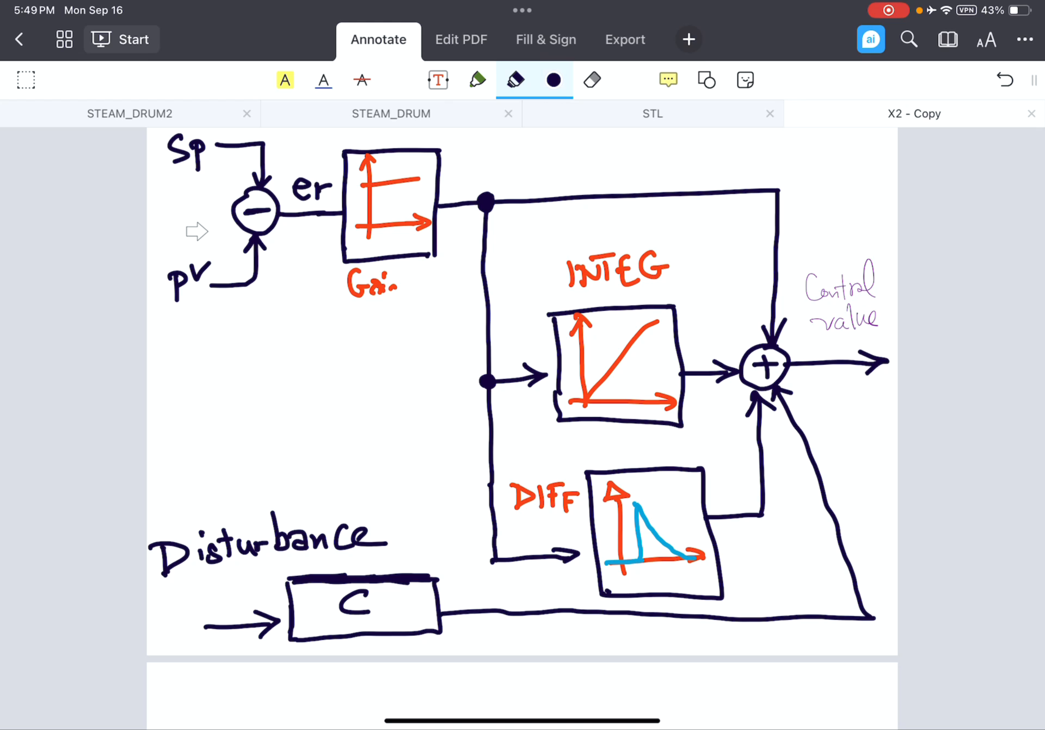
click(554, 79)
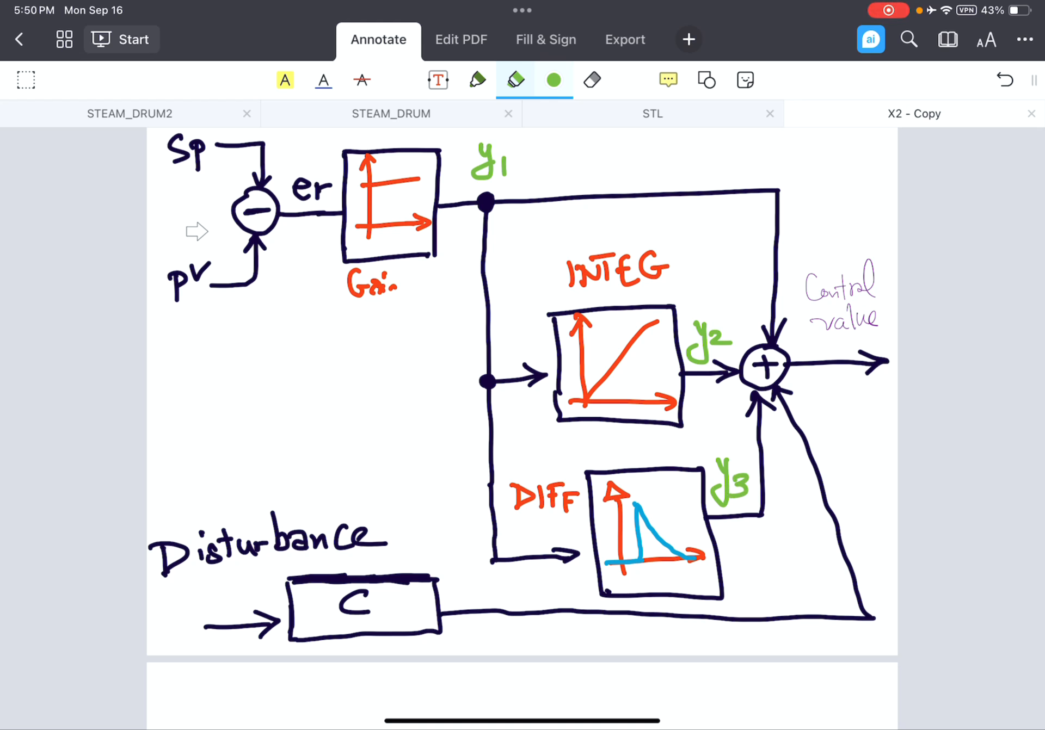
scroll(down, 3)
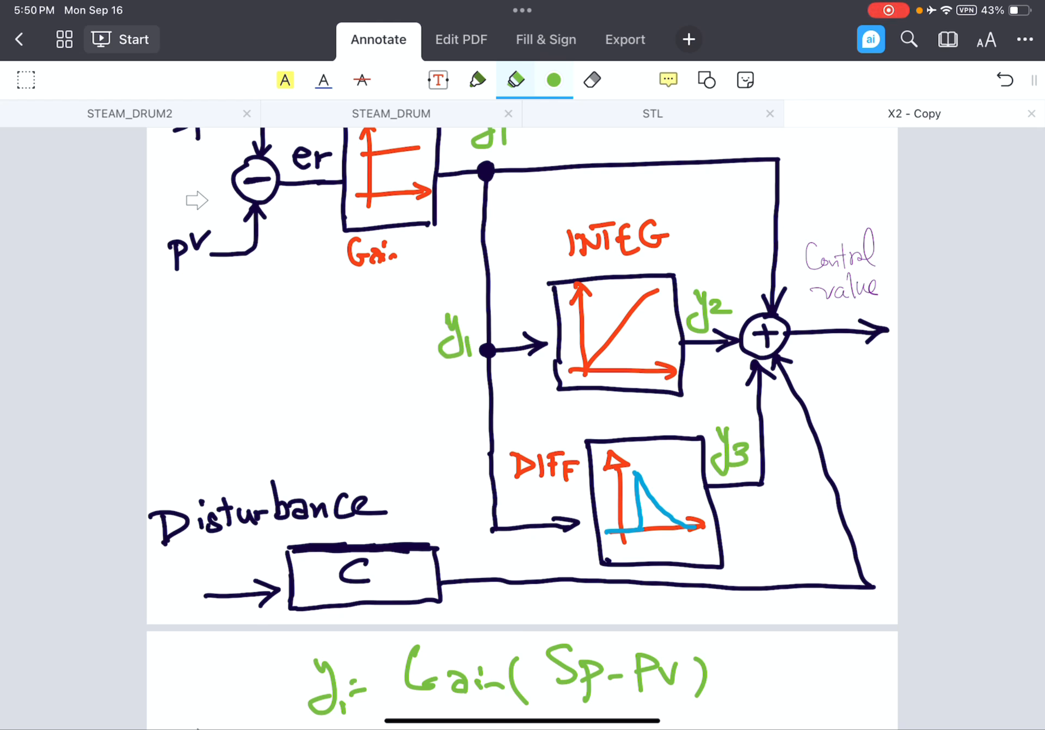
Pen Y2(s)=Y1(s)·1/(Ti s) and Y3(s)=Y1(s)·Td s/(1+…s) with an arrow noted 'casual Diff'.
scroll(down, 3)
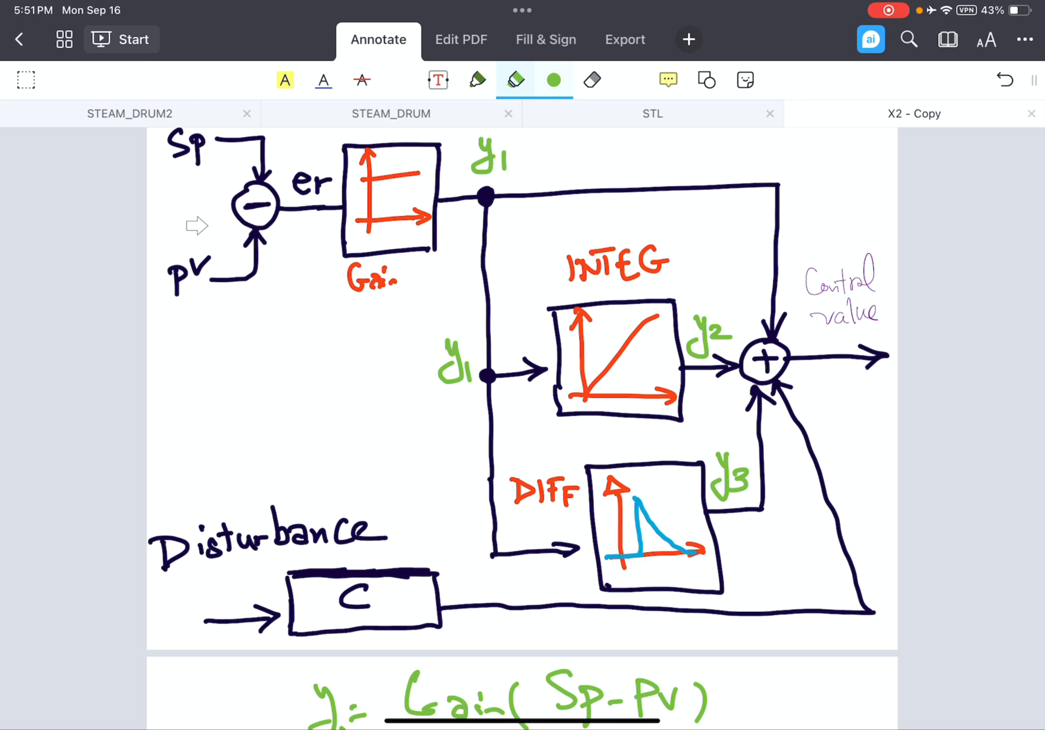
scroll(down, 3)
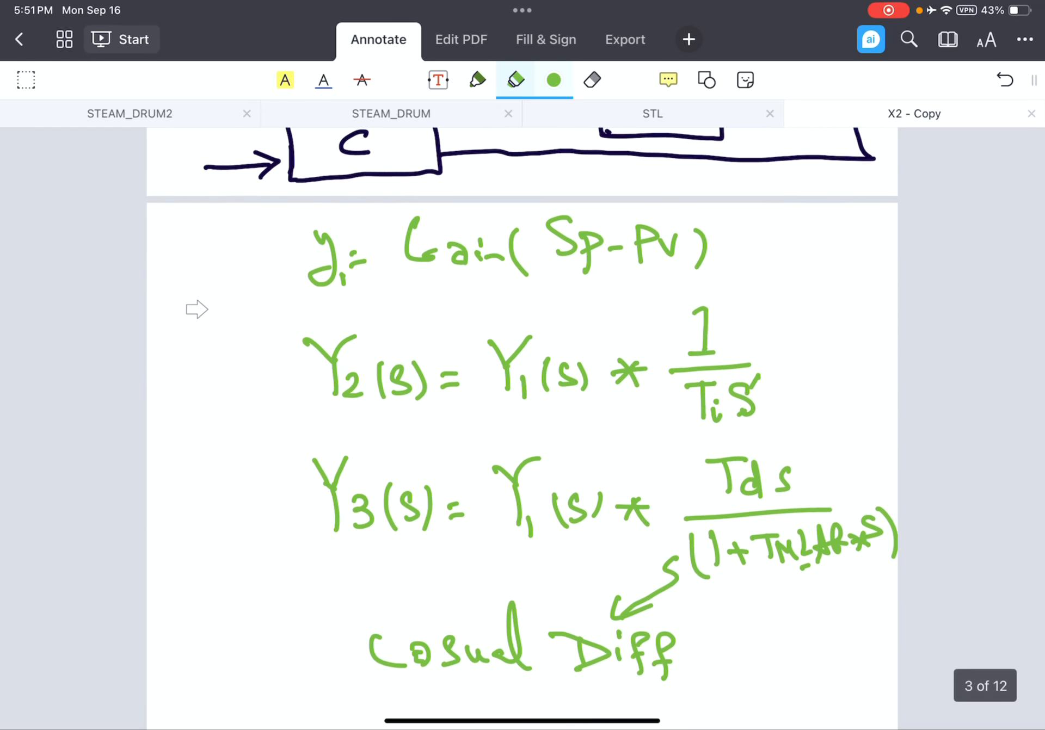
On a blank page draw a rectangle fed by an arrow labelled 'Control value' in black.
scroll(down, 3)
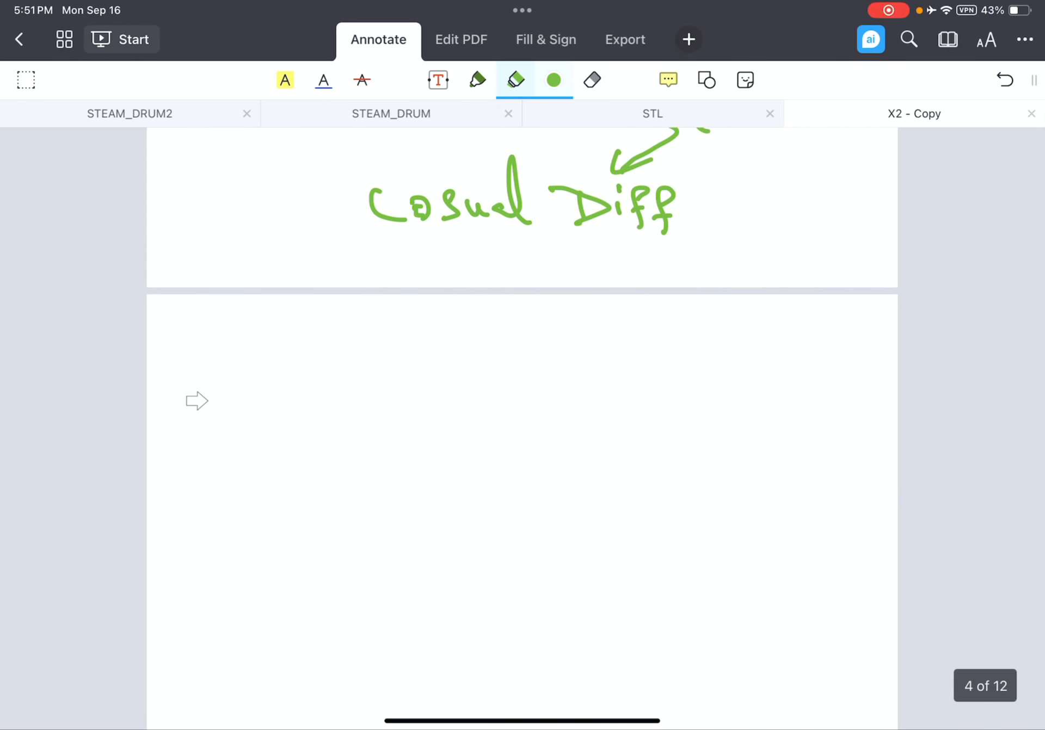
click(554, 80)
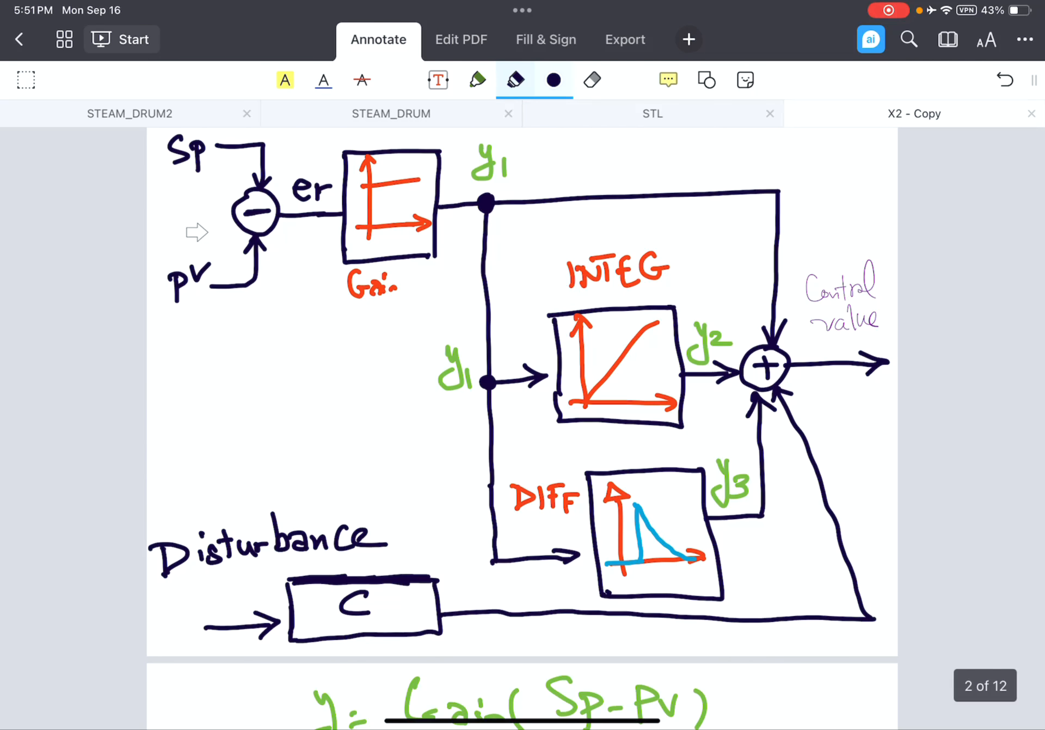
scroll(down, 3)
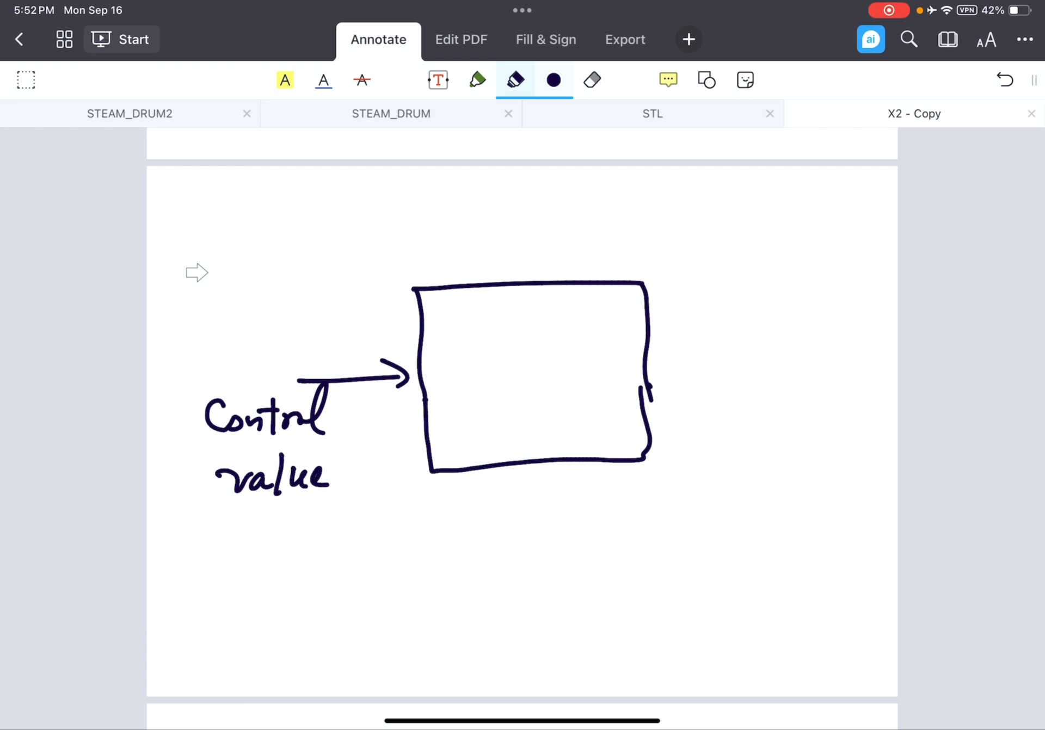
click(554, 80)
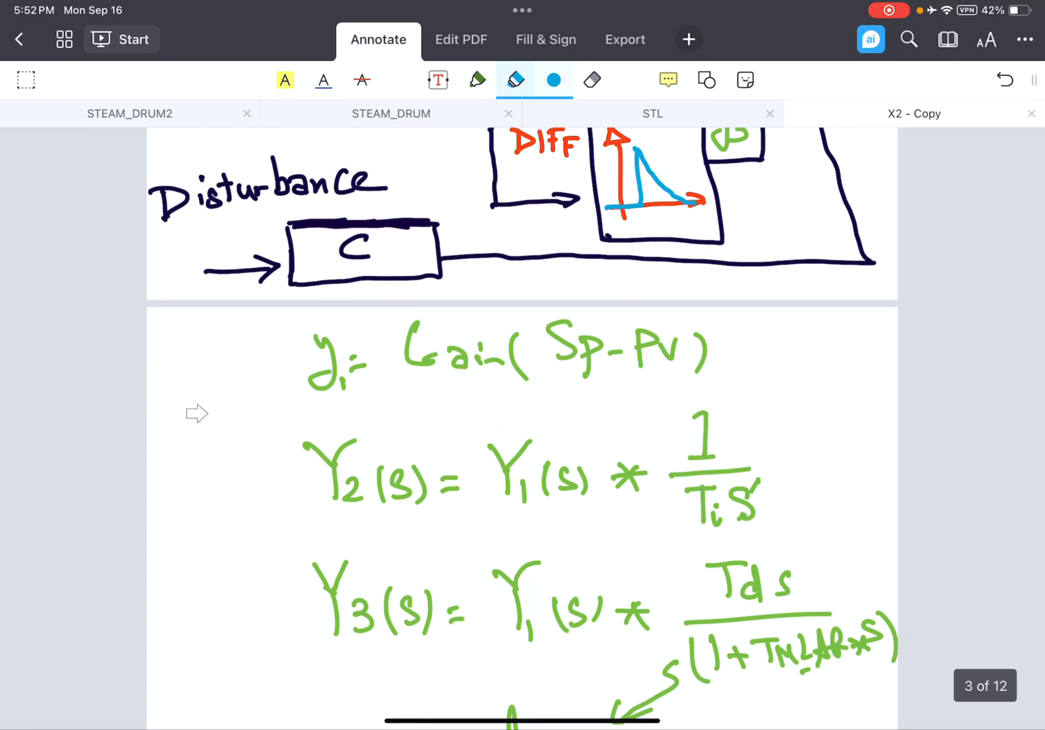
scroll(up, 3)
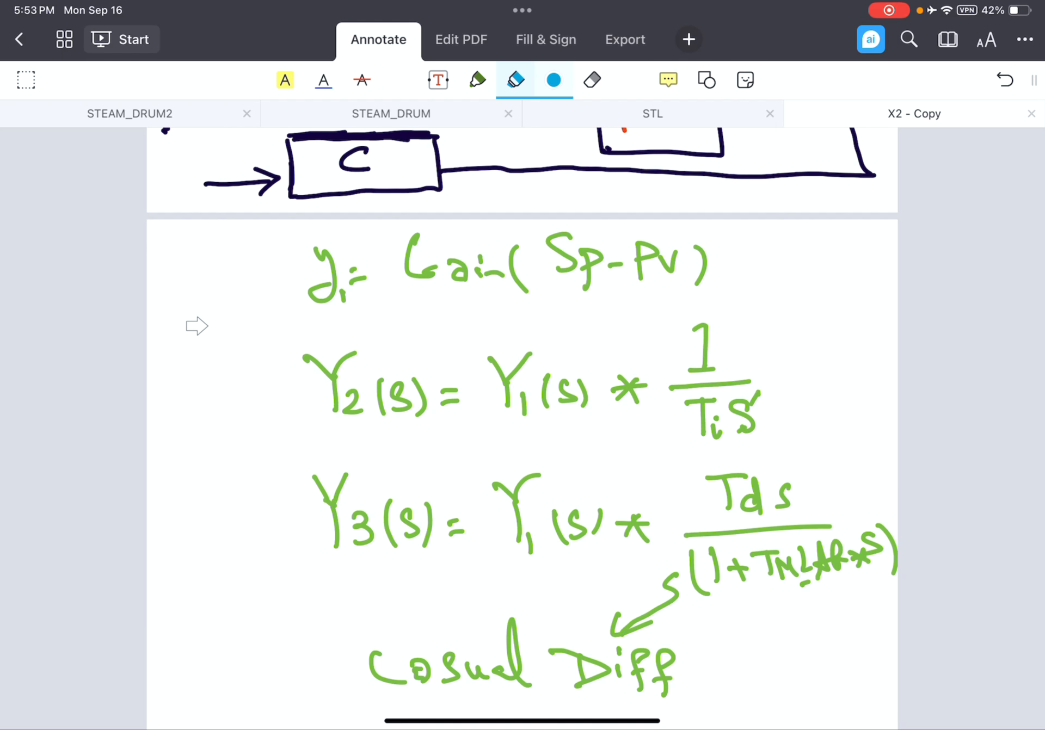
scroll(up, 3)
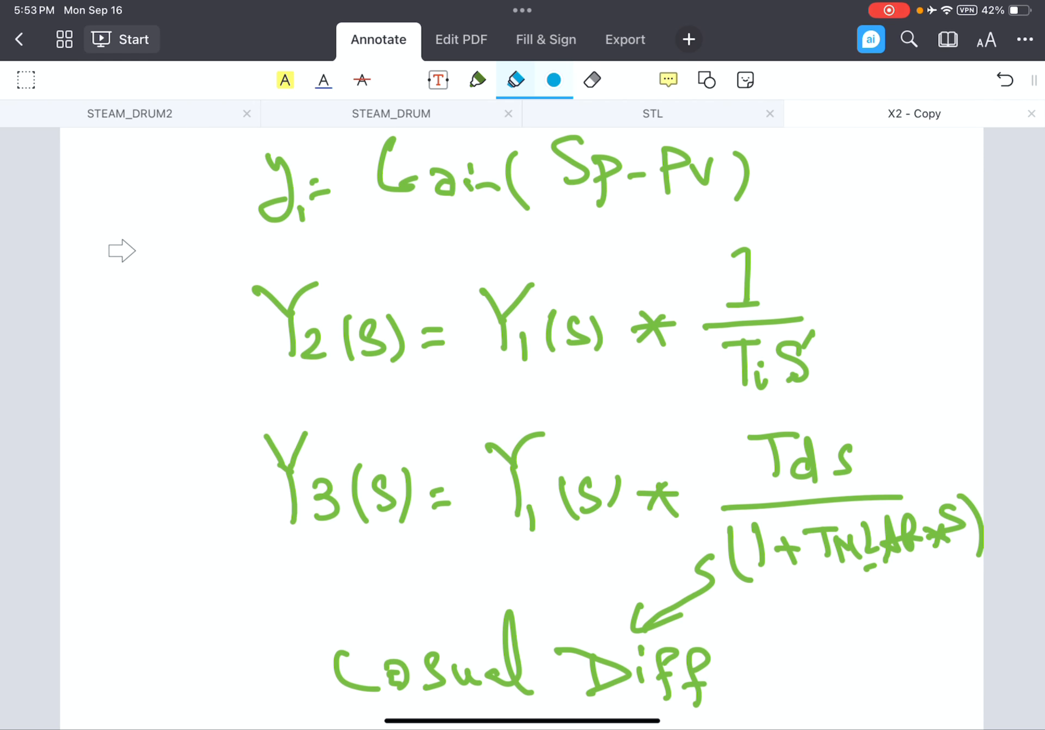
scroll(up, 3)
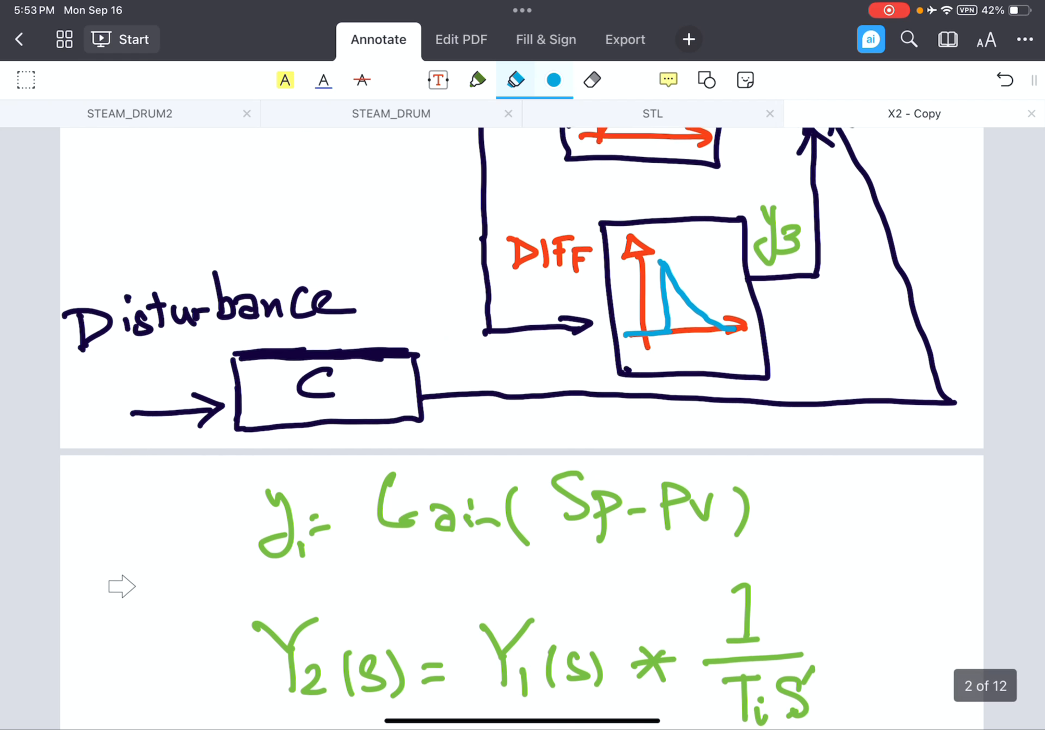
scroll(up, 3)
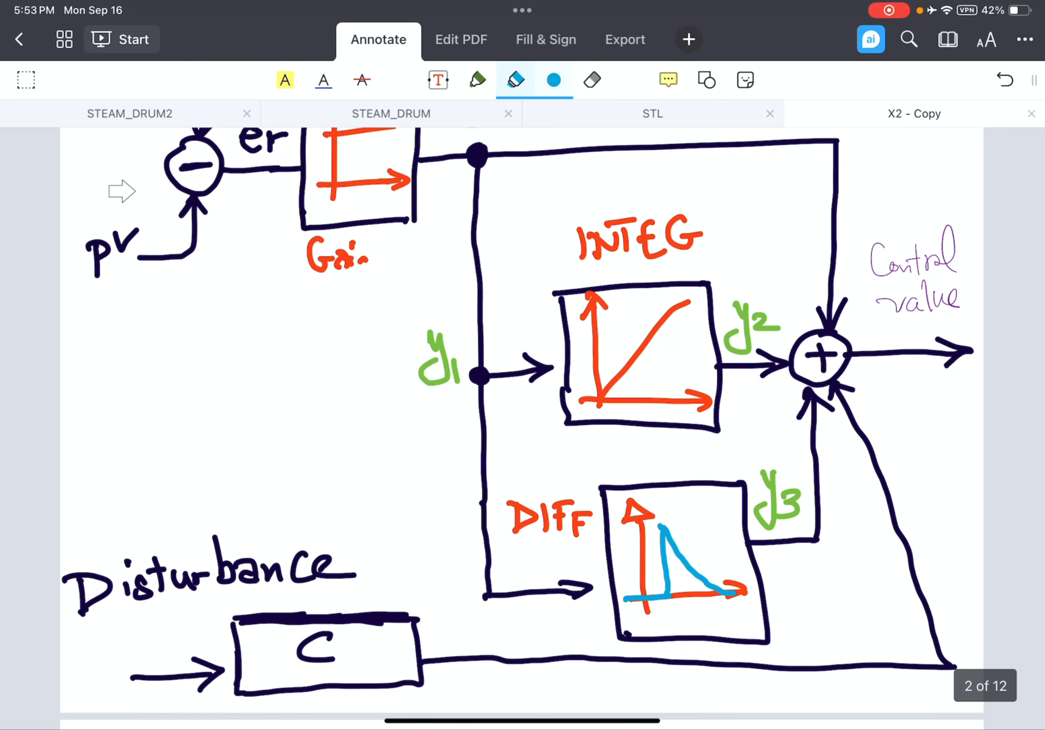
scroll(down, 3)
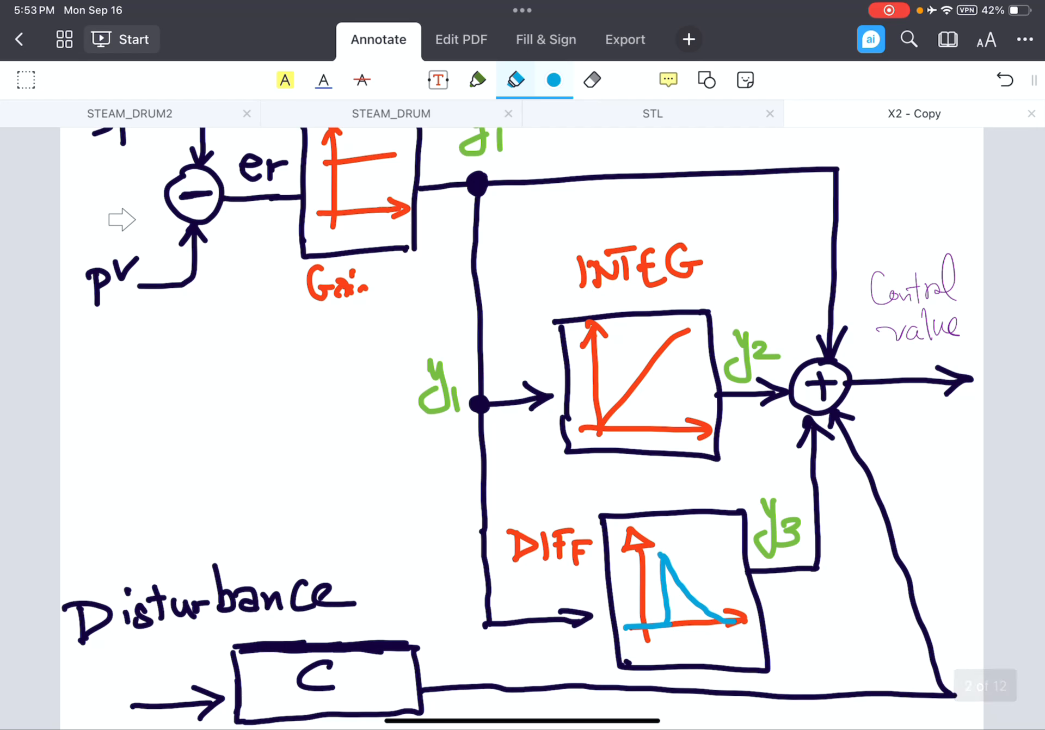
scroll(down, 3)
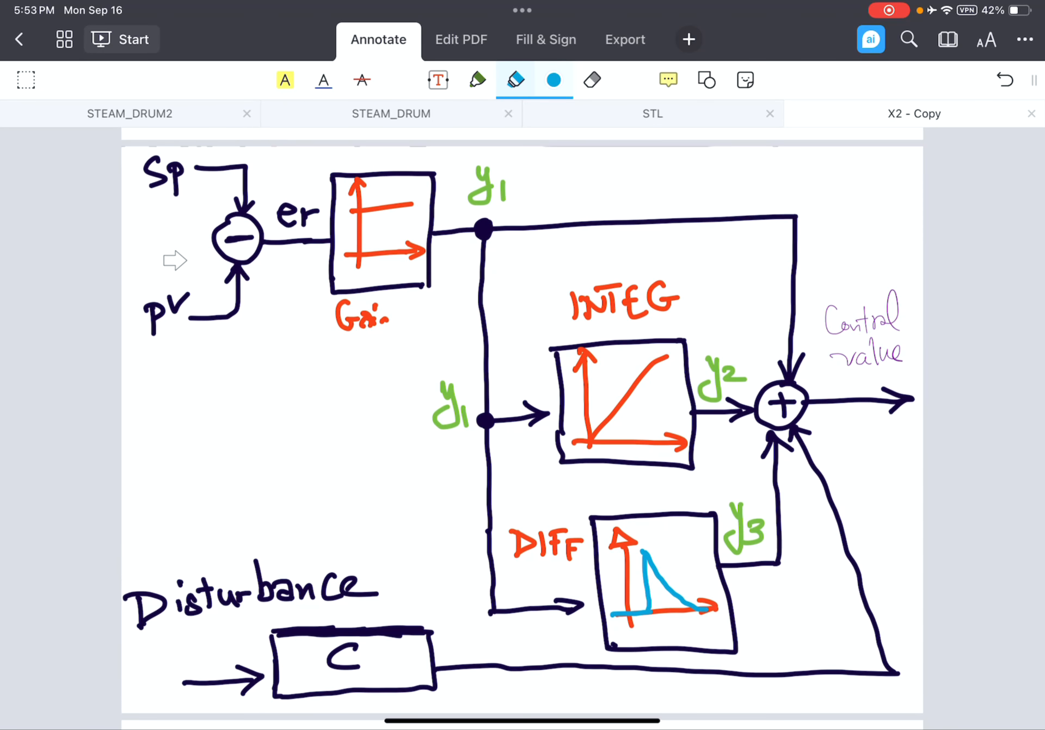